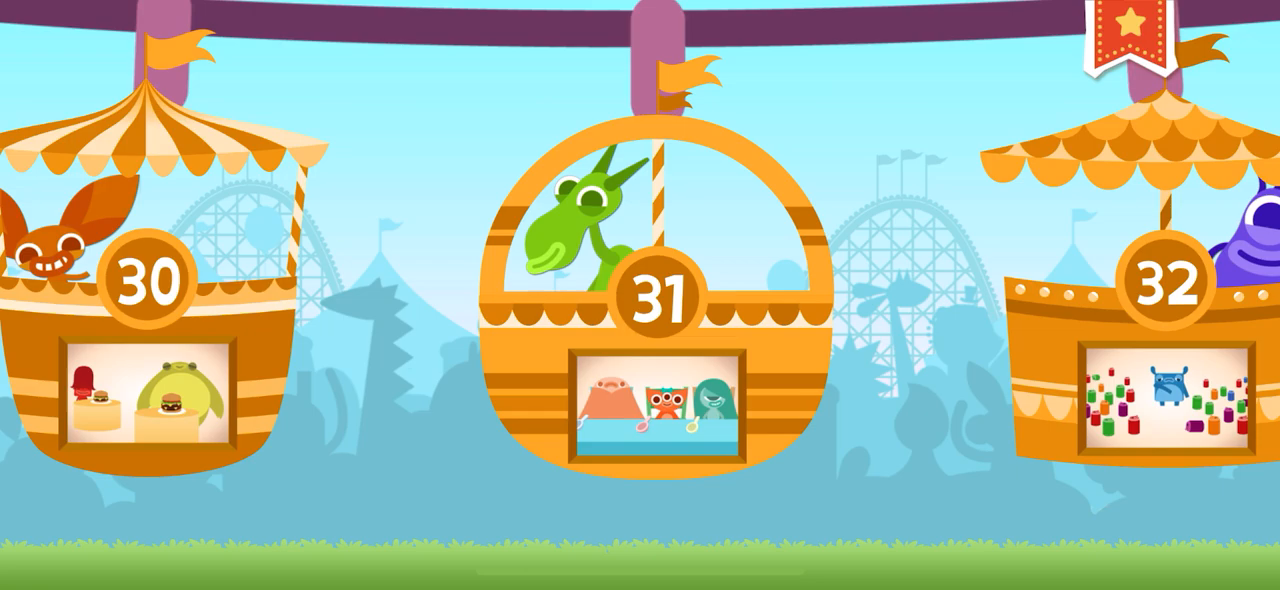
# Step: Start number level 31 from the basket on the level carousel
pyautogui.click(664, 290)
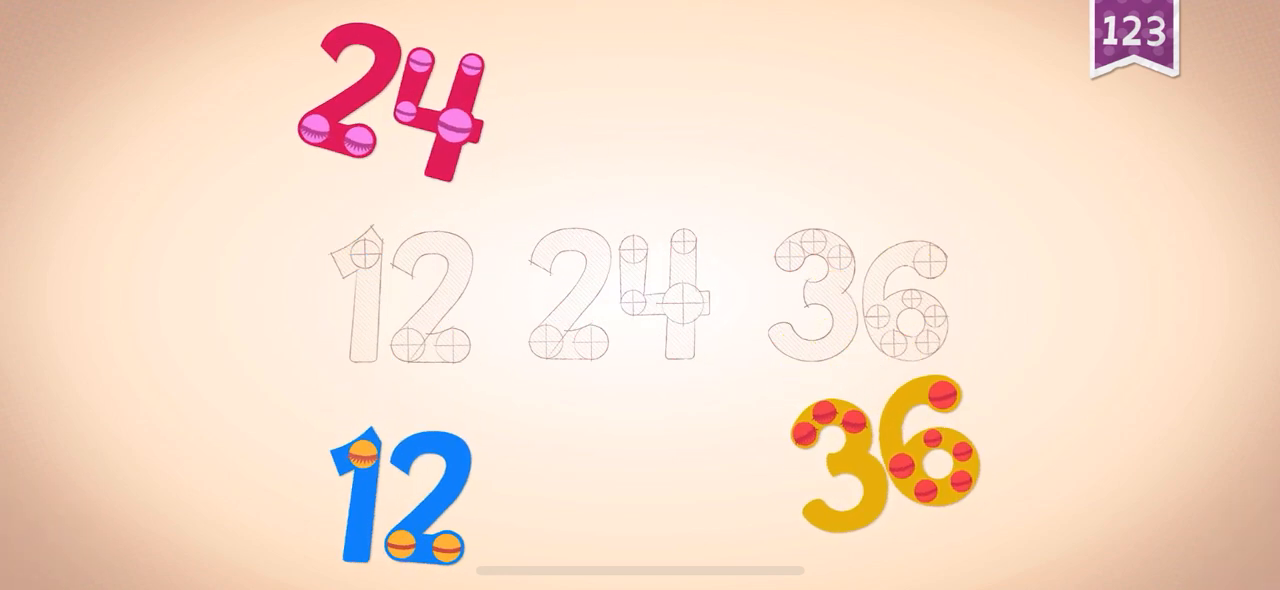
# Step: Place the 12, 24 and 36 pieces into their skip-counting outlines
pyautogui.moveTo(396, 496); pyautogui.dragTo(660, 290)
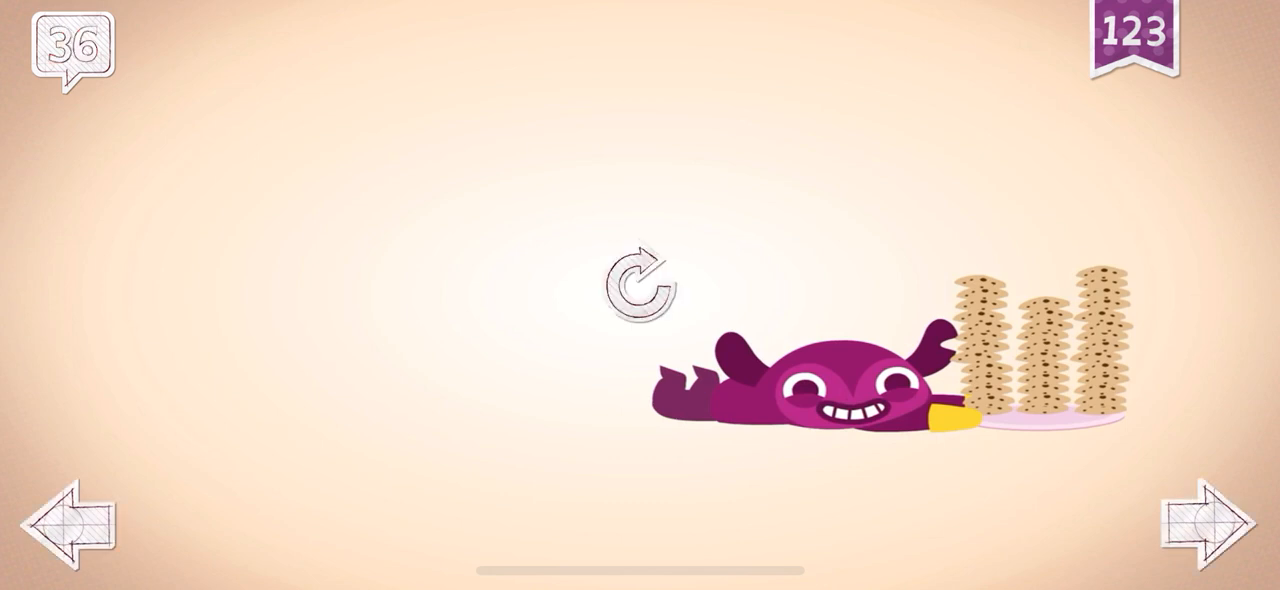
# Step: Leave the finished level 36 cookie-stack scene back to the level picker
pyautogui.click(640, 284)
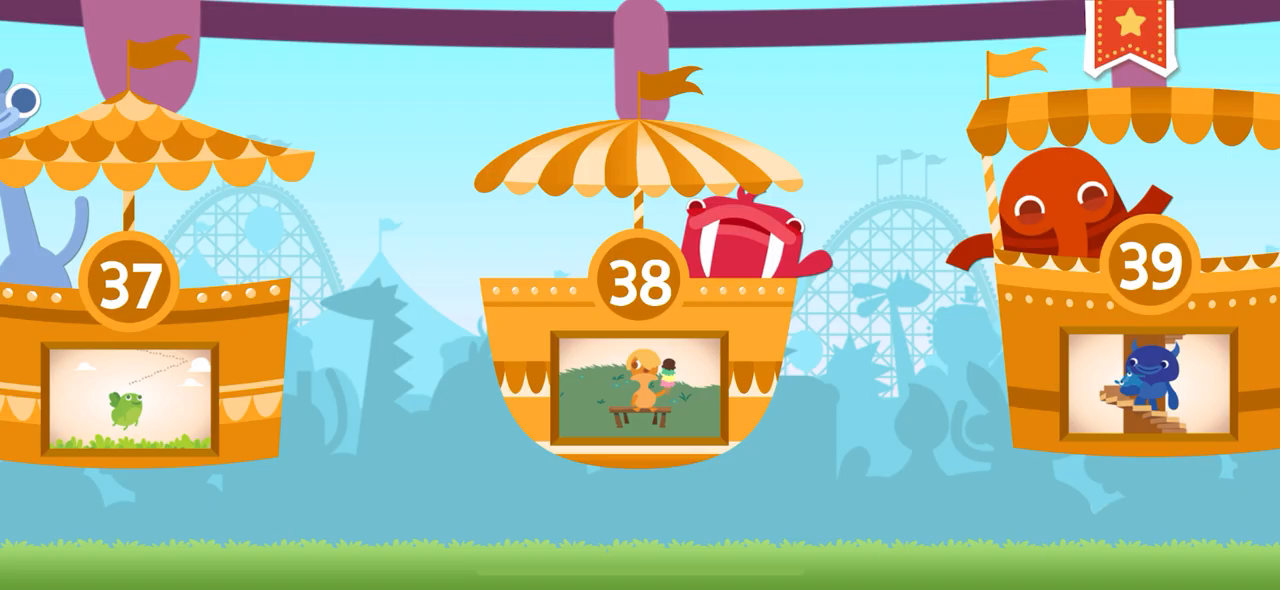
pyautogui.hscroll(-3)
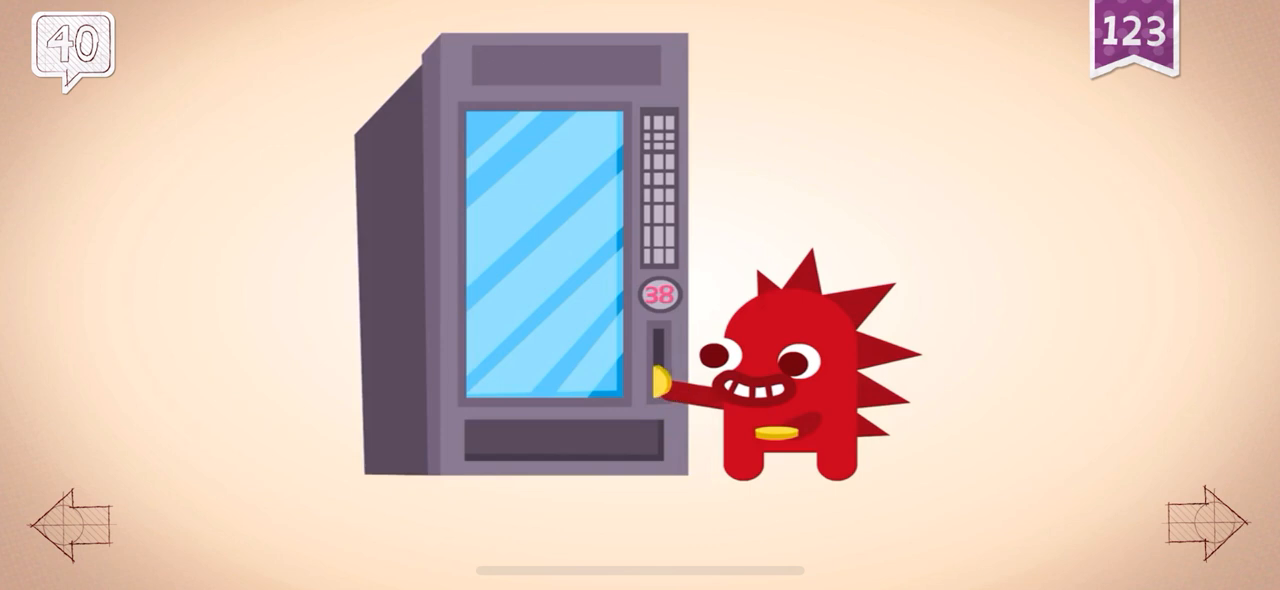
# Step: Have the red monster insert its coin so the vending machine count reaches 40
pyautogui.click(656, 376)
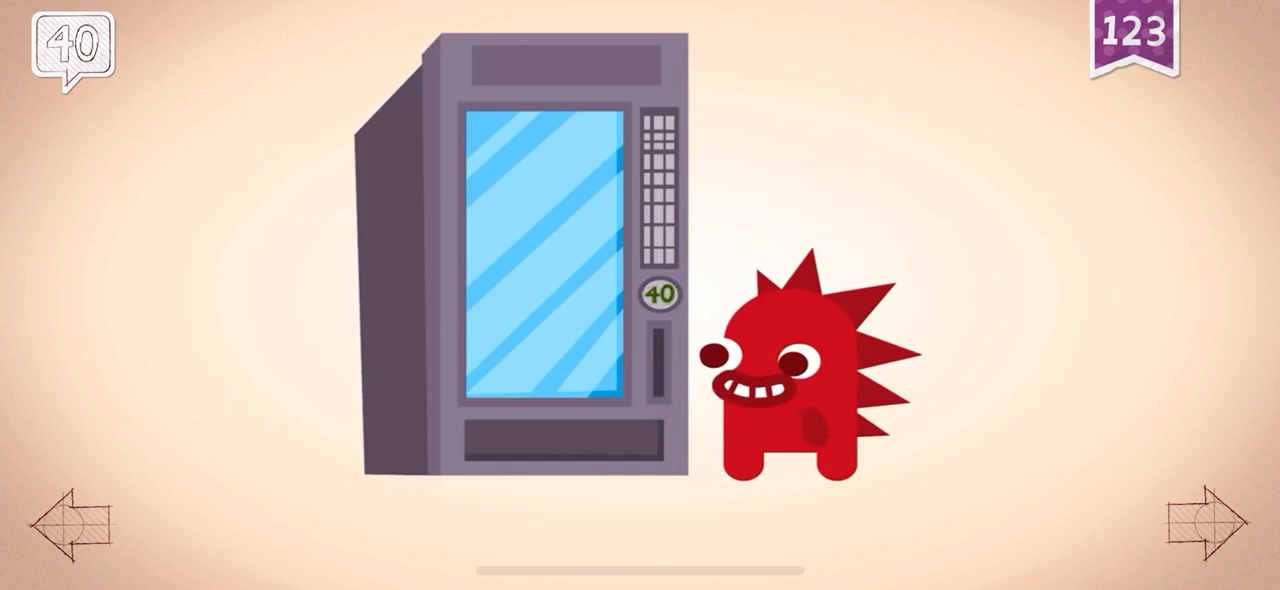